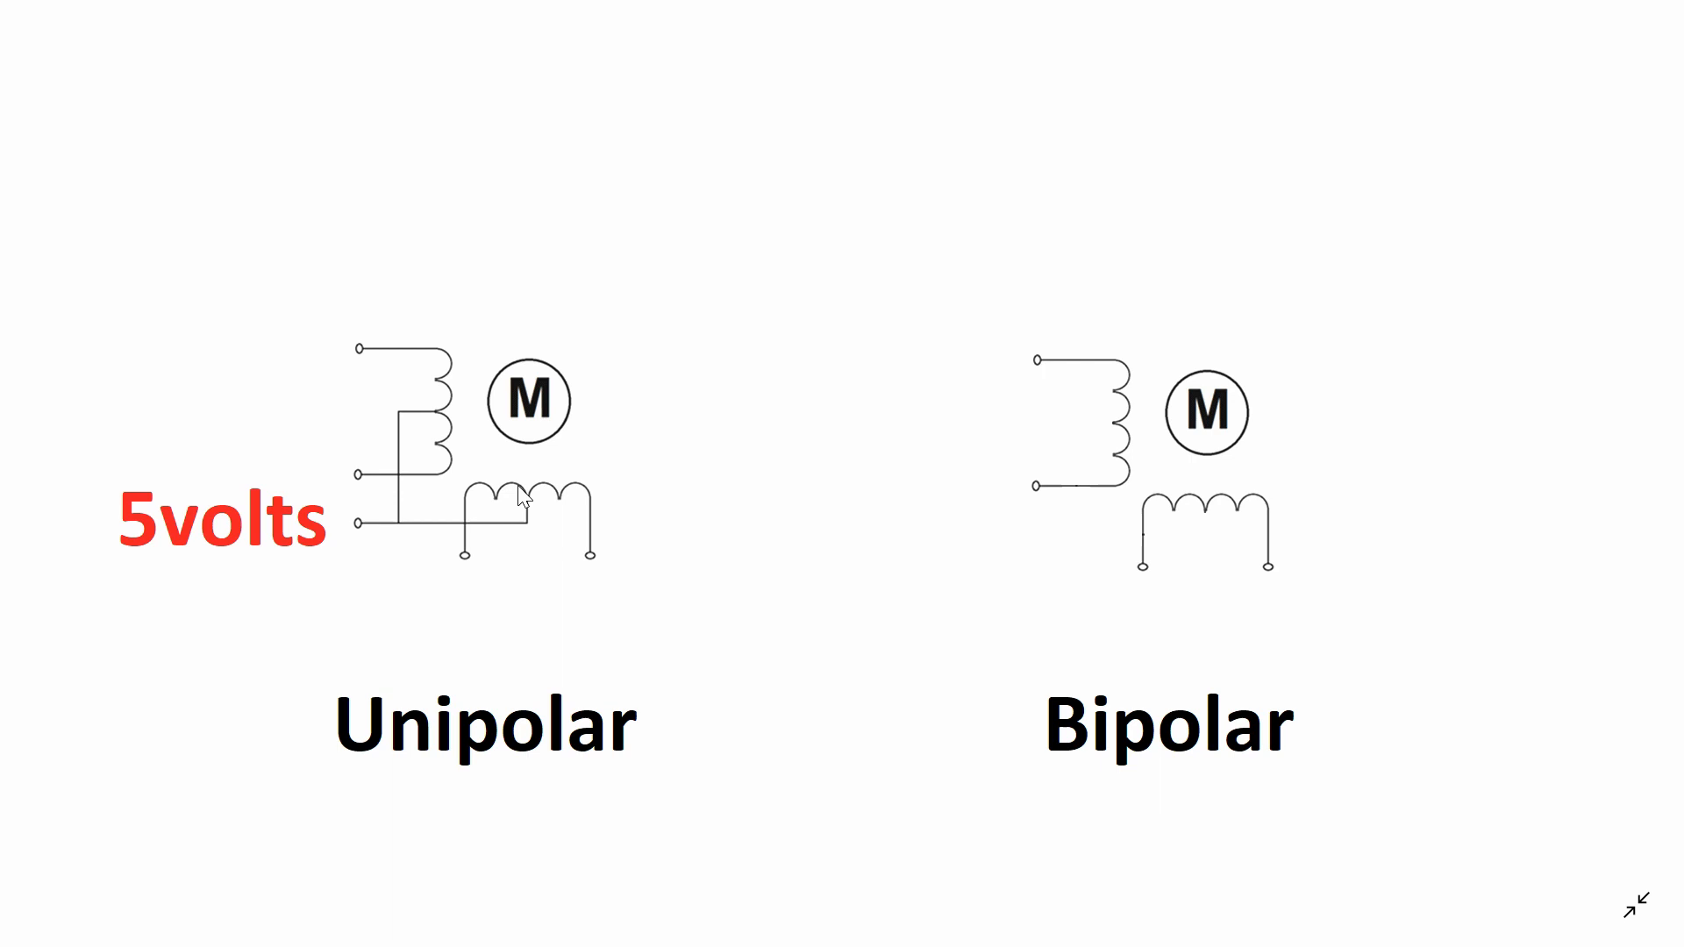
mouse_move(622, 526)
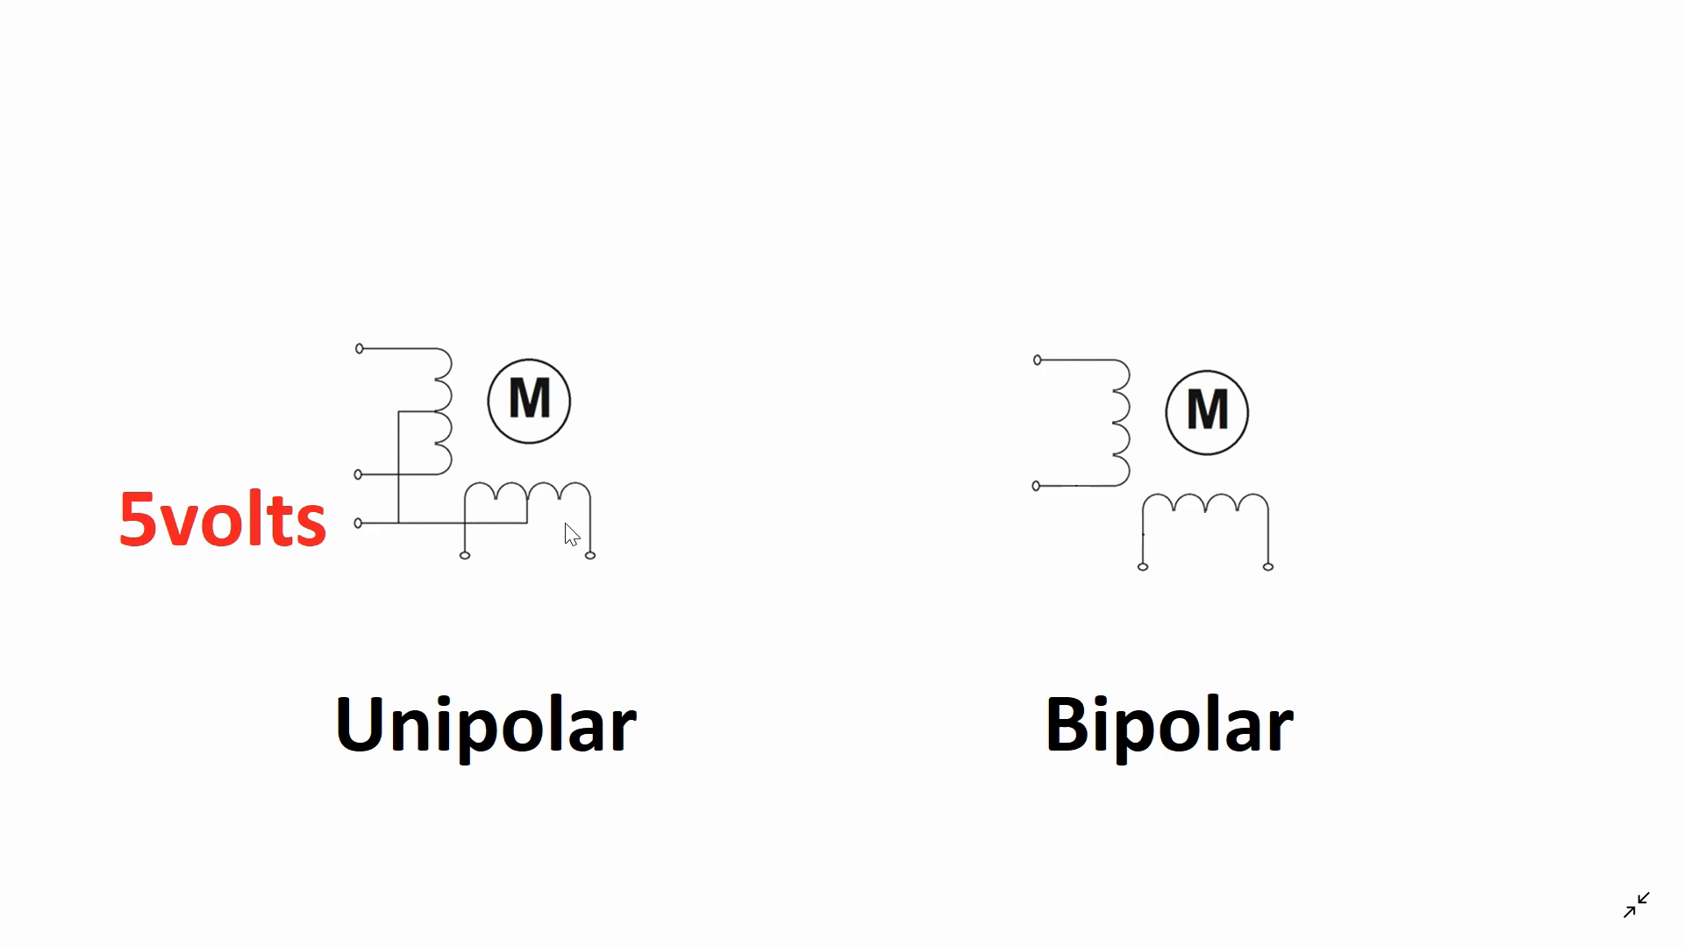
mouse_move(417, 540)
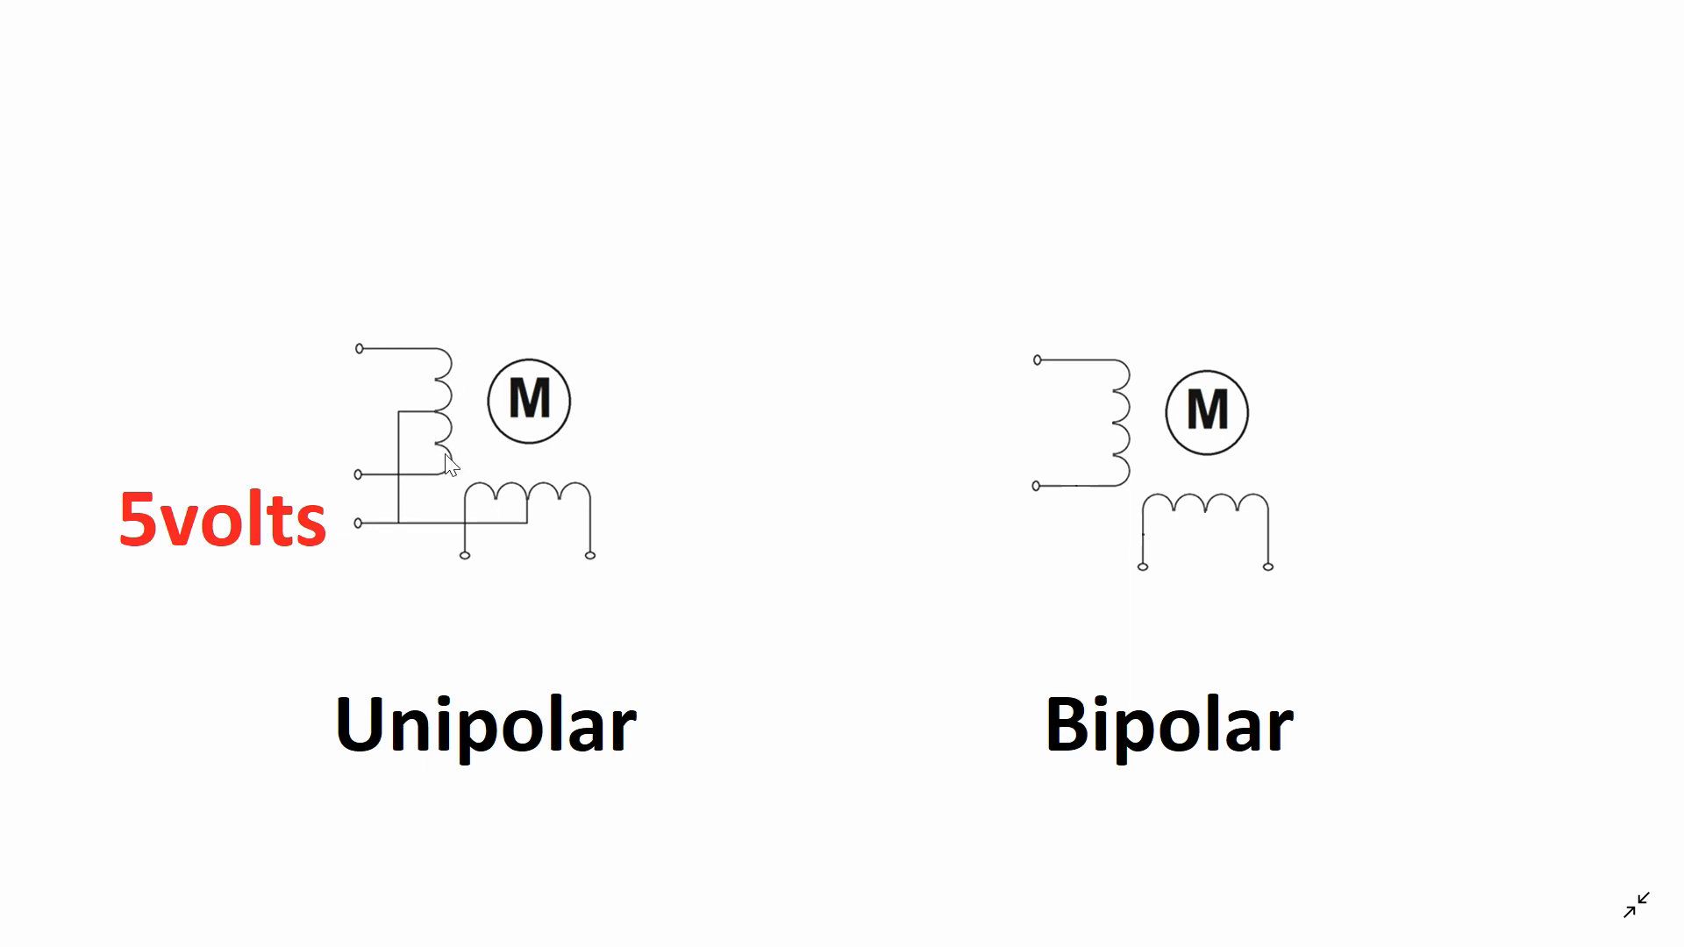
mouse_move(721, 417)
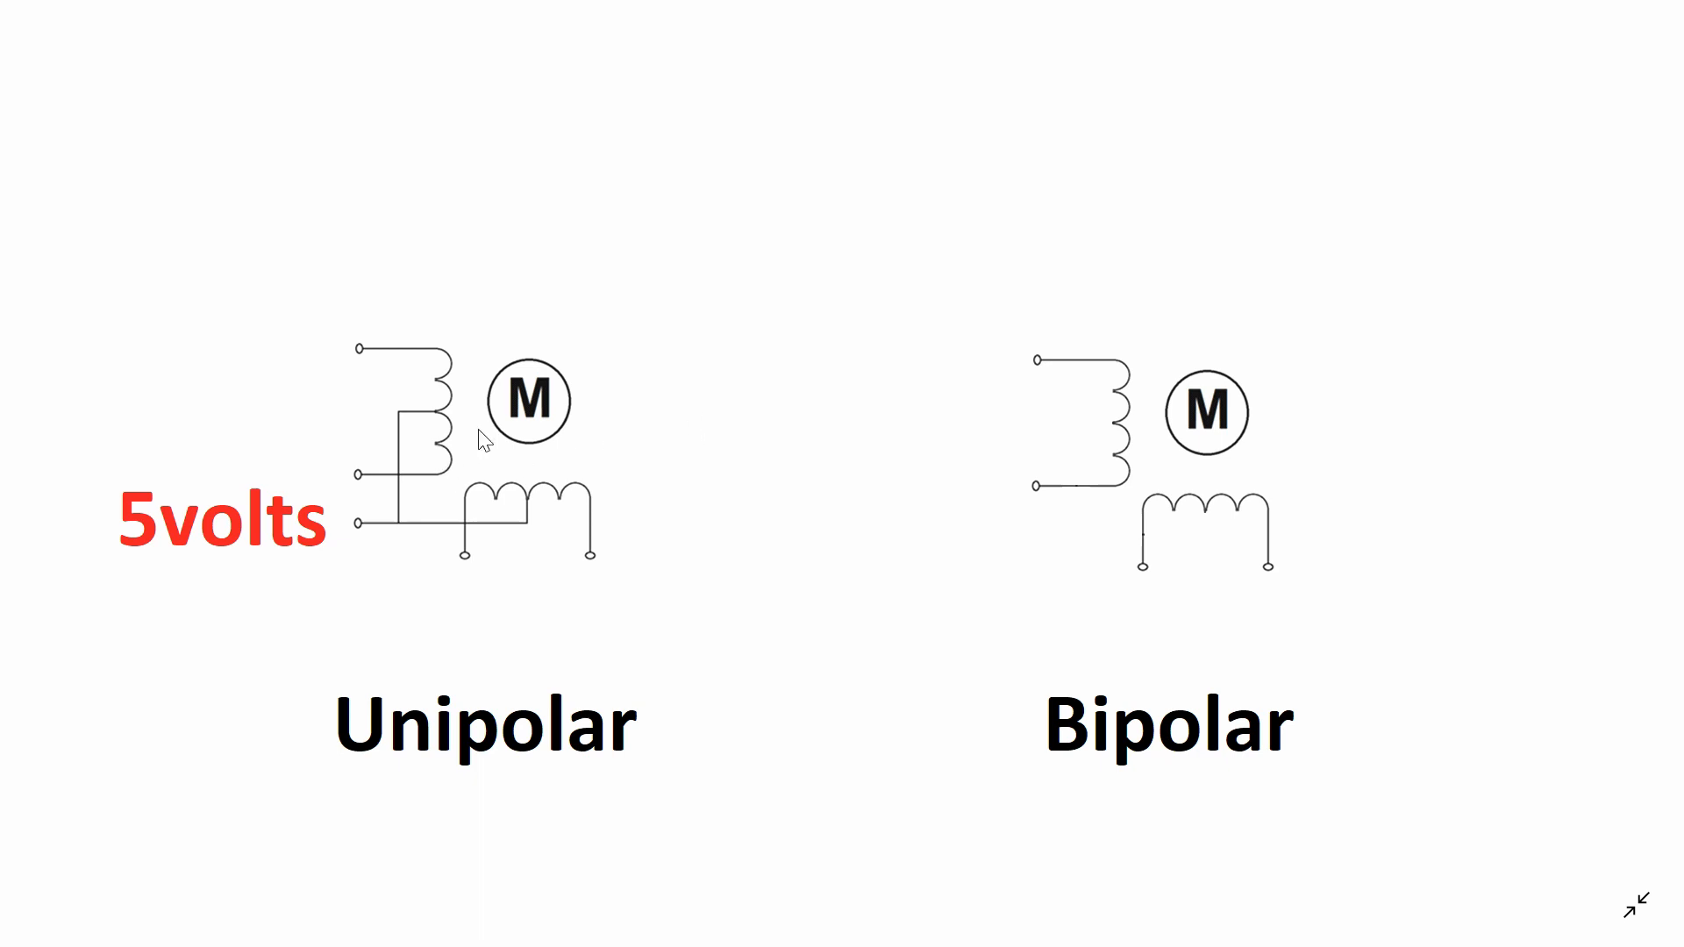
mouse_move(516, 438)
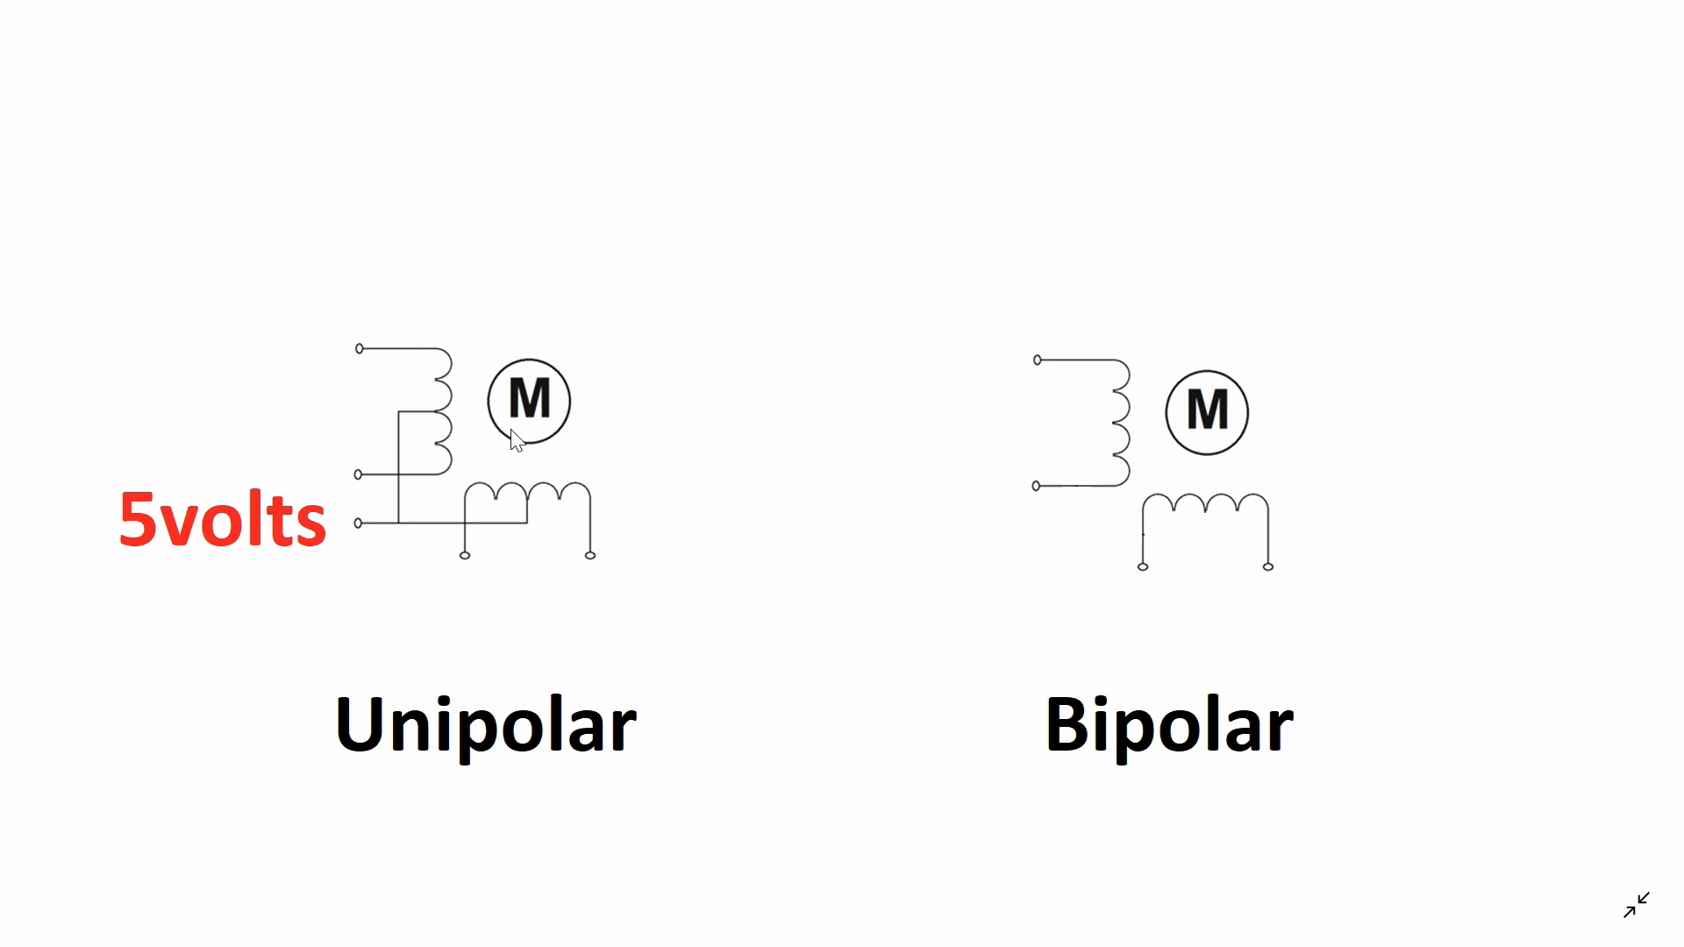
mouse_move(438, 467)
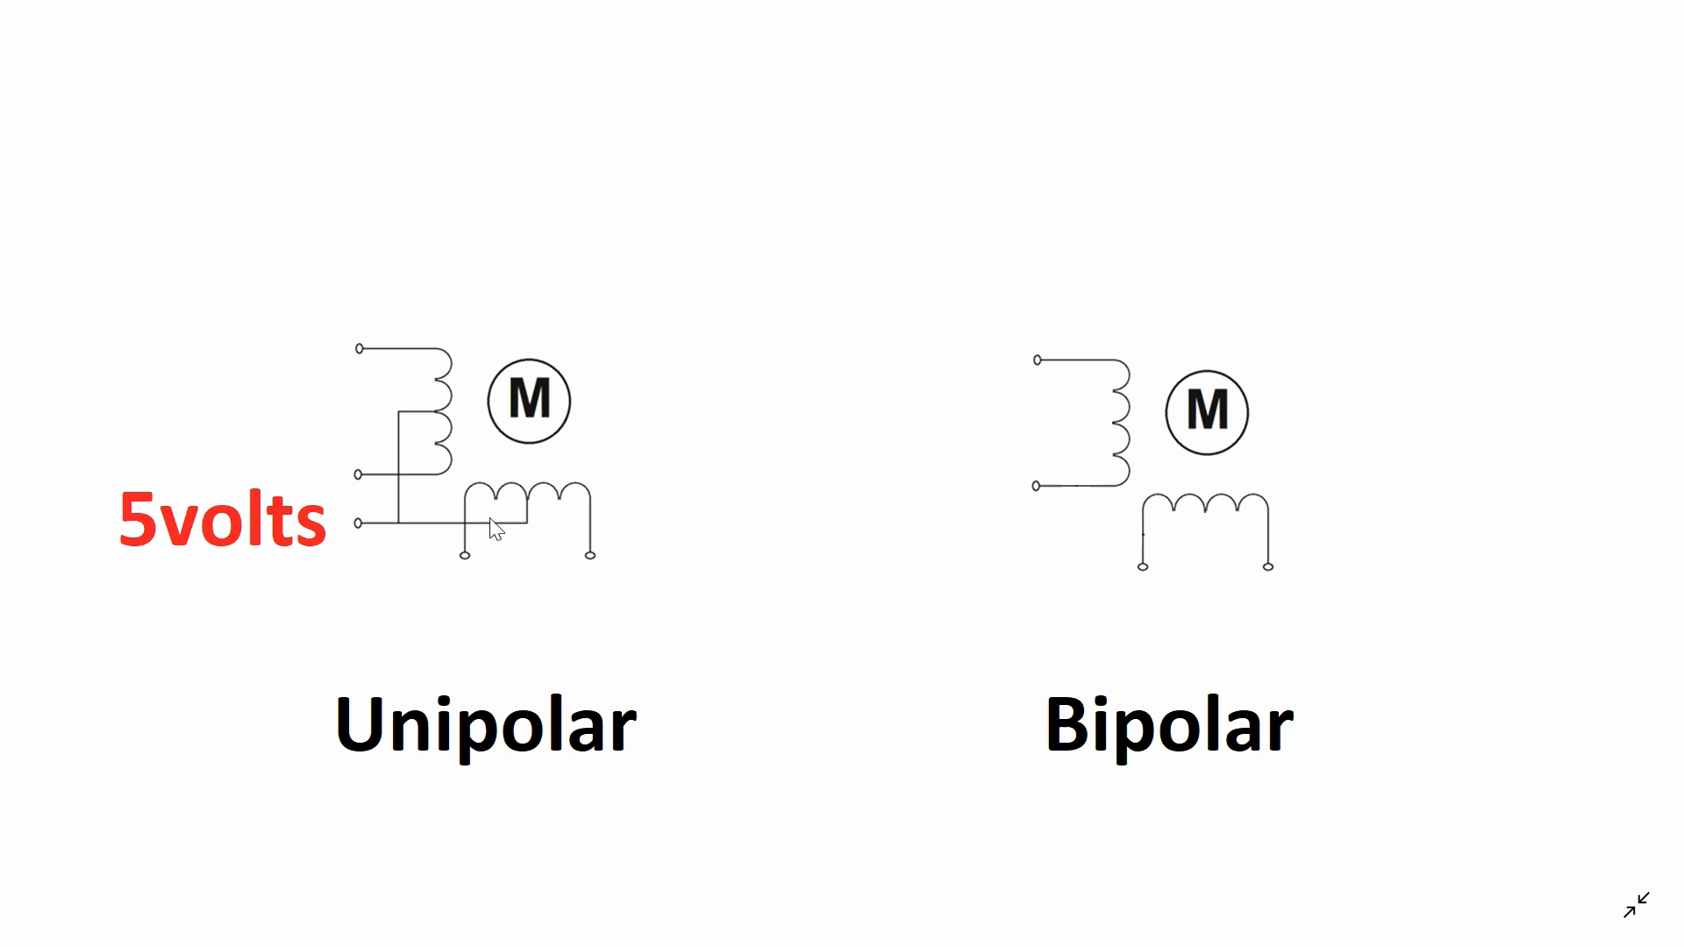
mouse_move(370, 548)
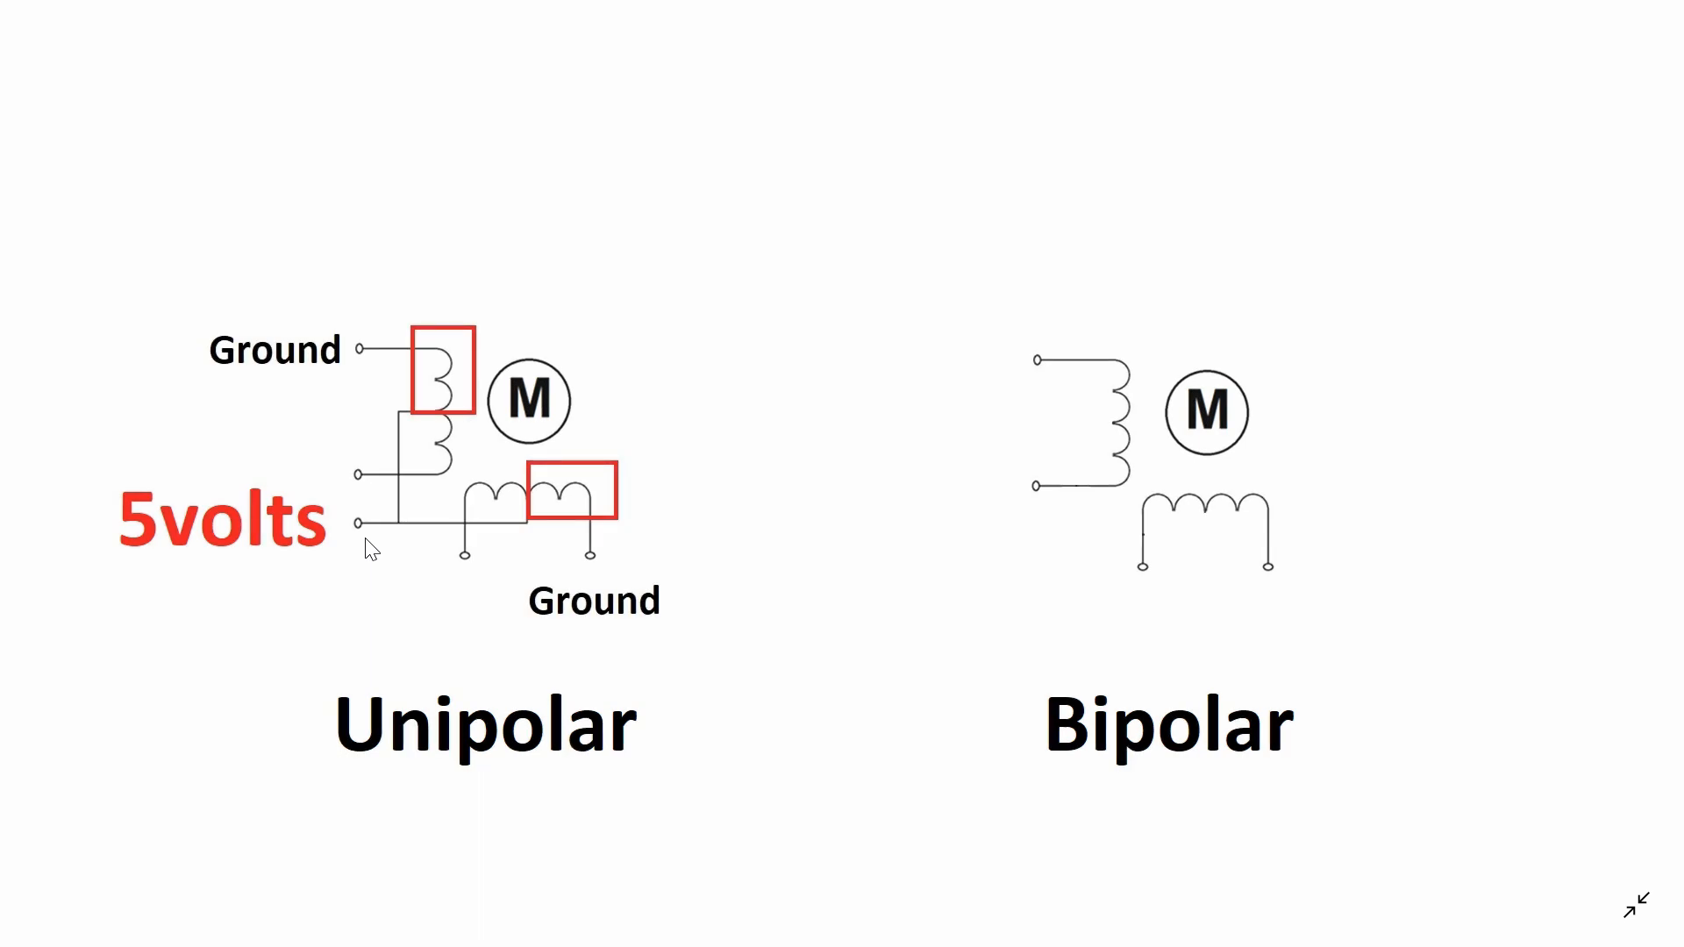
mouse_move(470, 191)
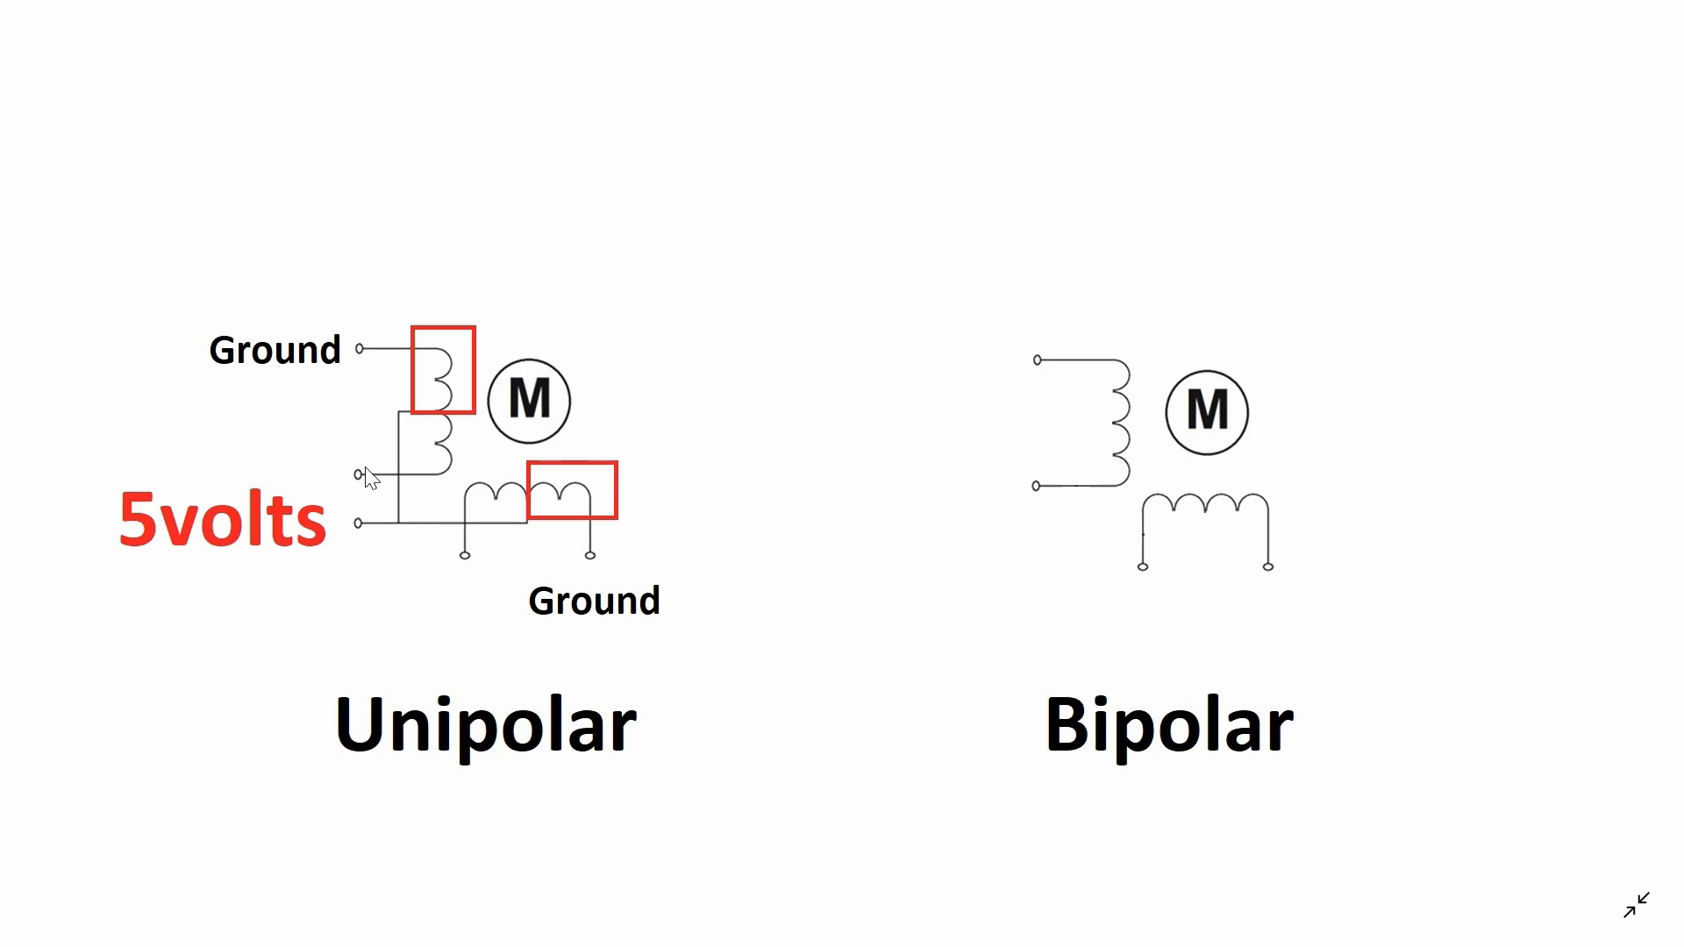
mouse_move(471, 575)
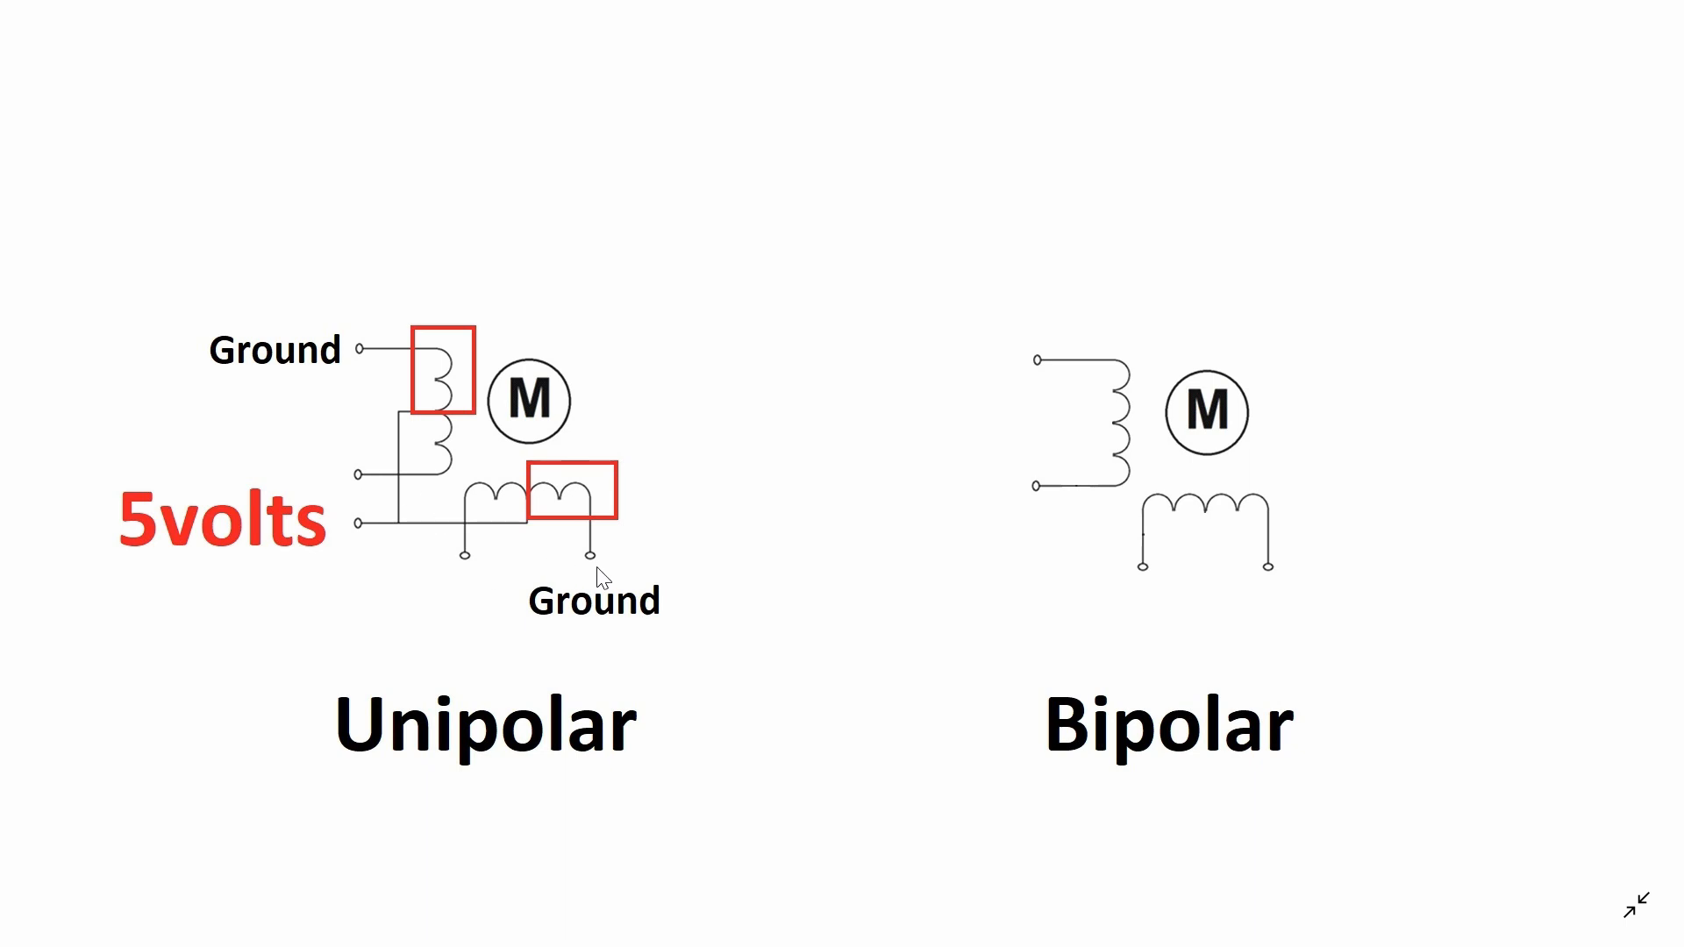
mouse_move(723, 360)
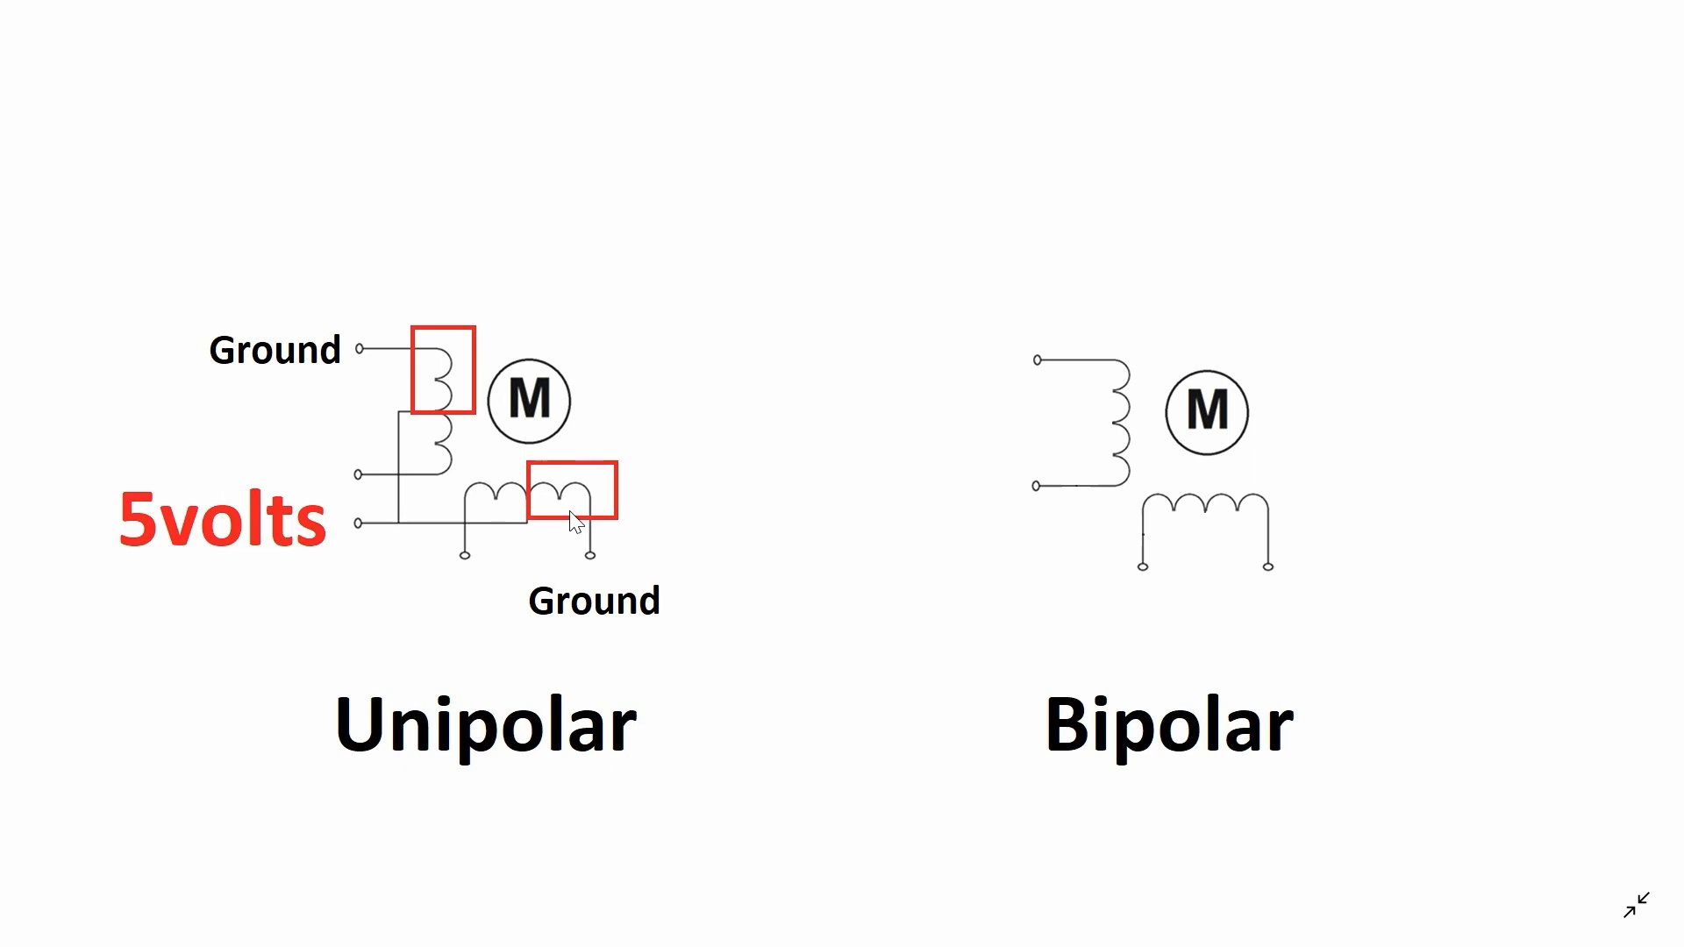
mouse_move(475, 430)
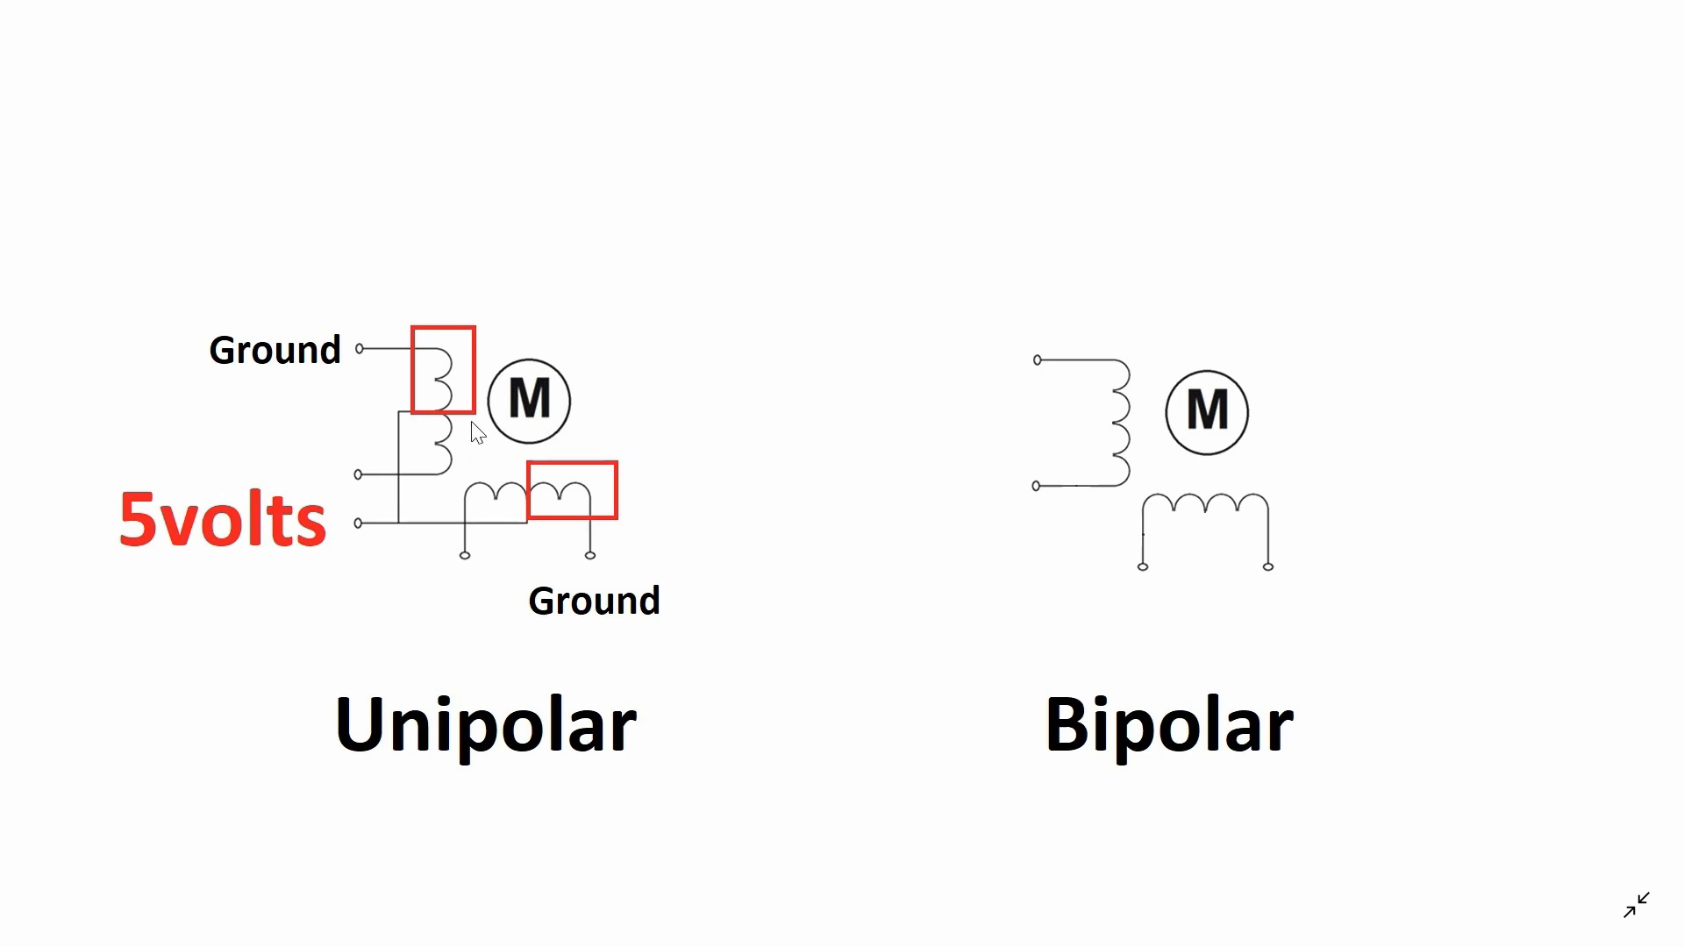
mouse_move(449, 495)
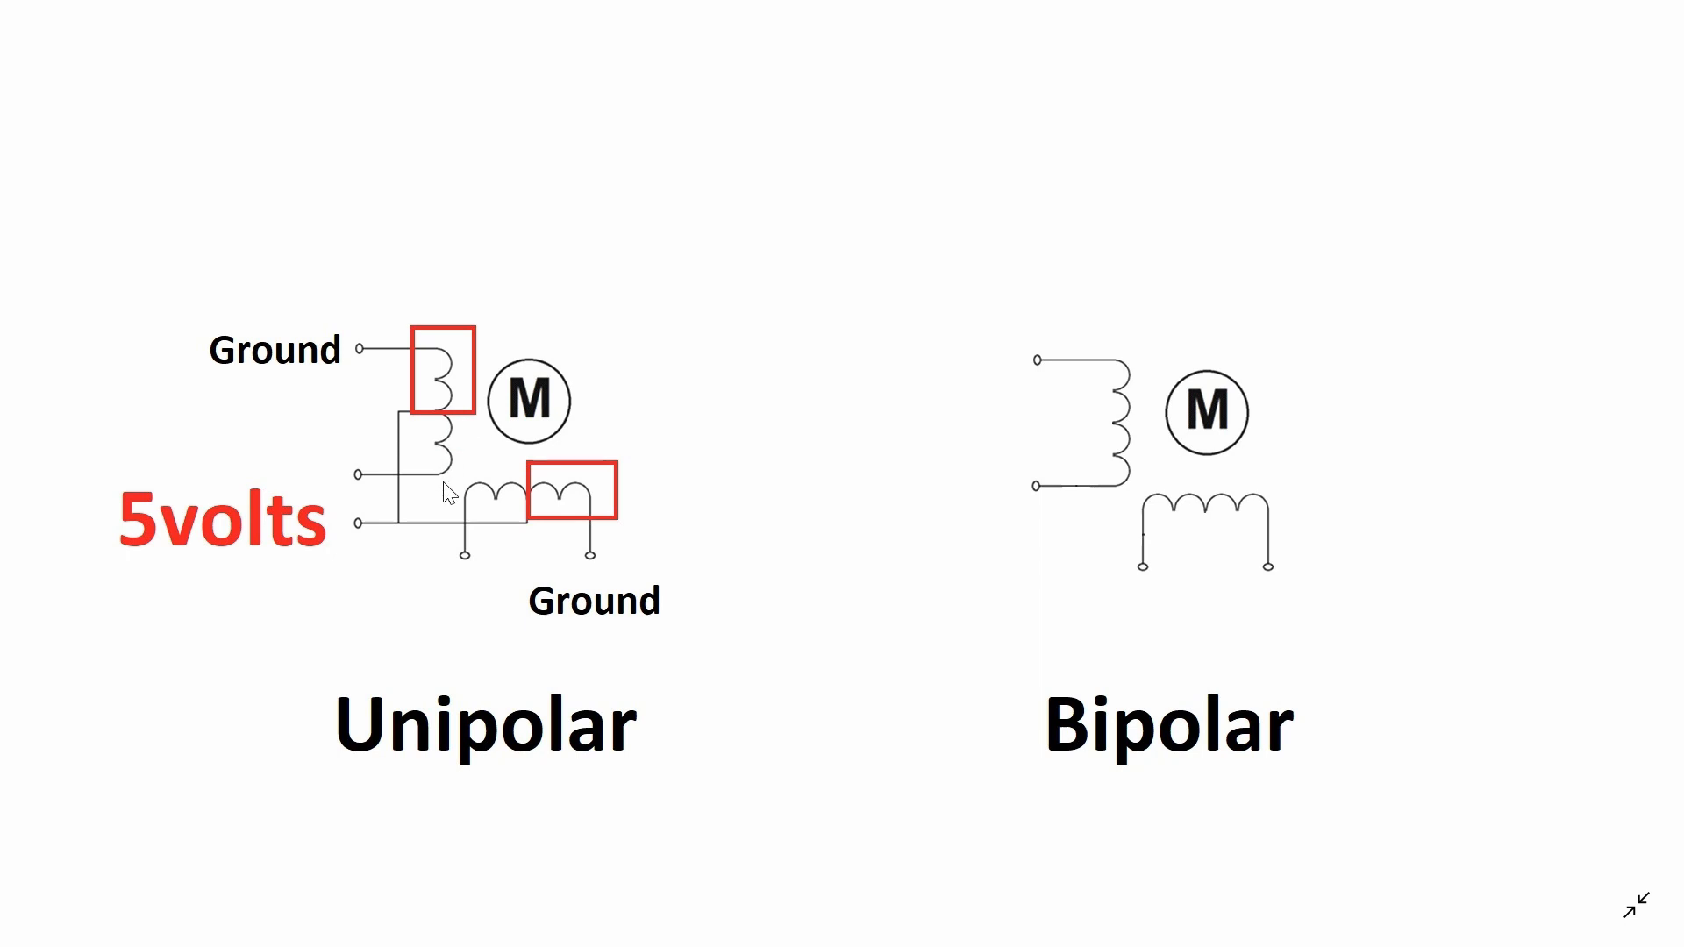
mouse_move(510, 505)
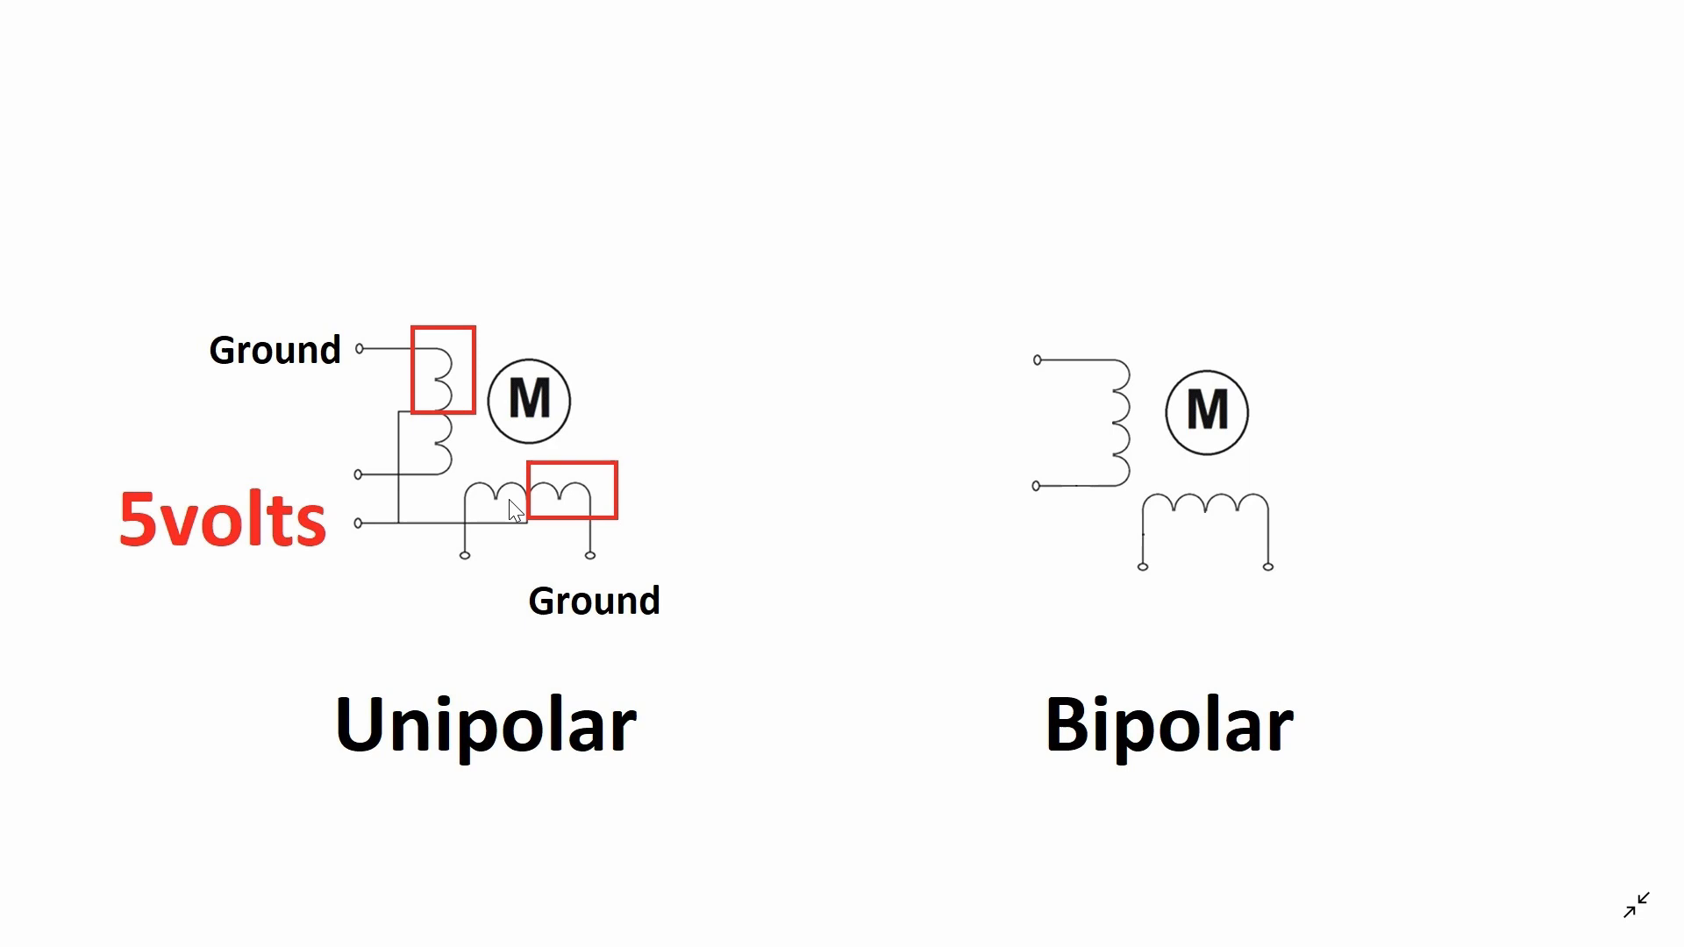
mouse_move(655, 516)
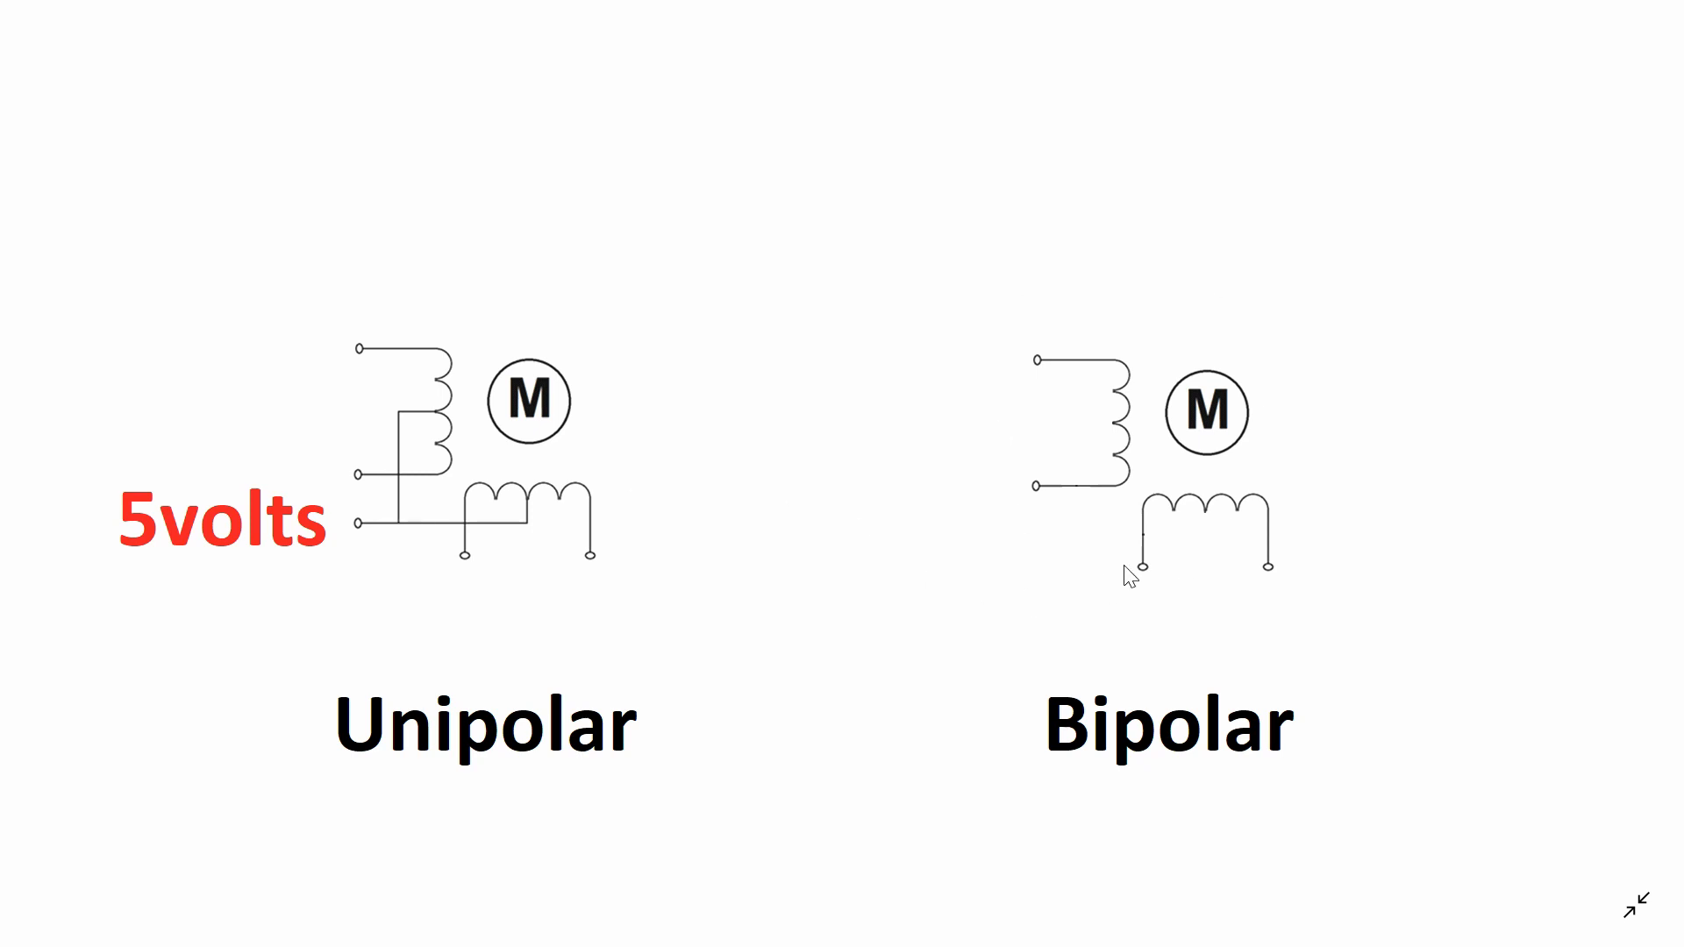
mouse_move(1225, 274)
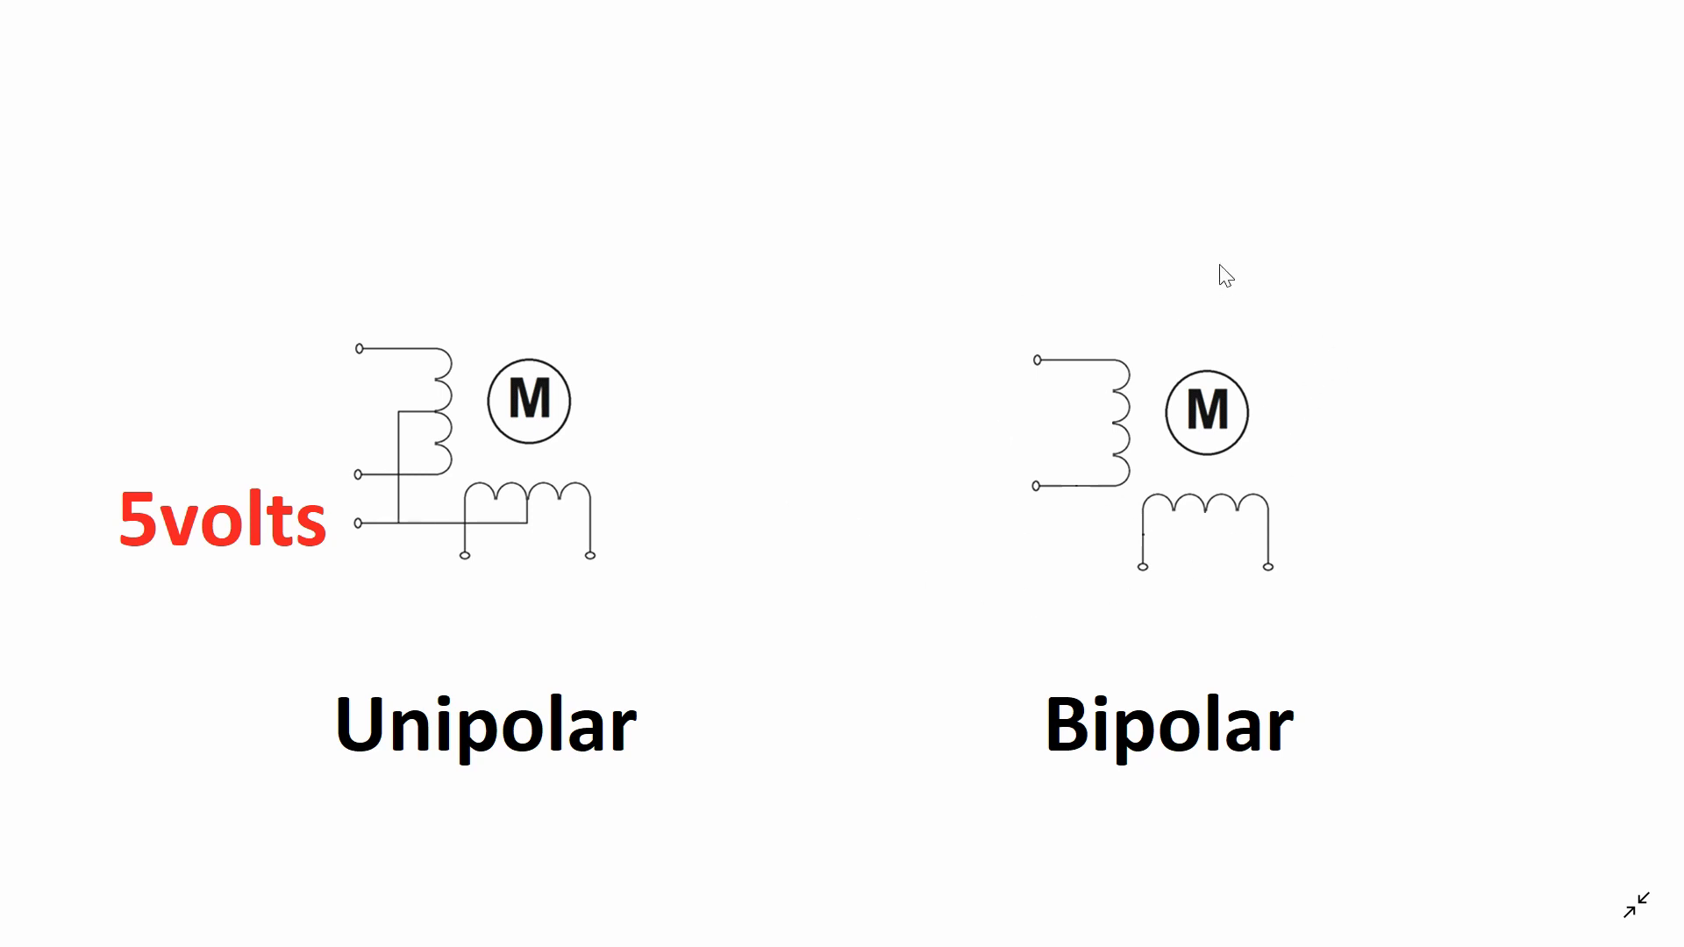
mouse_move(1128, 495)
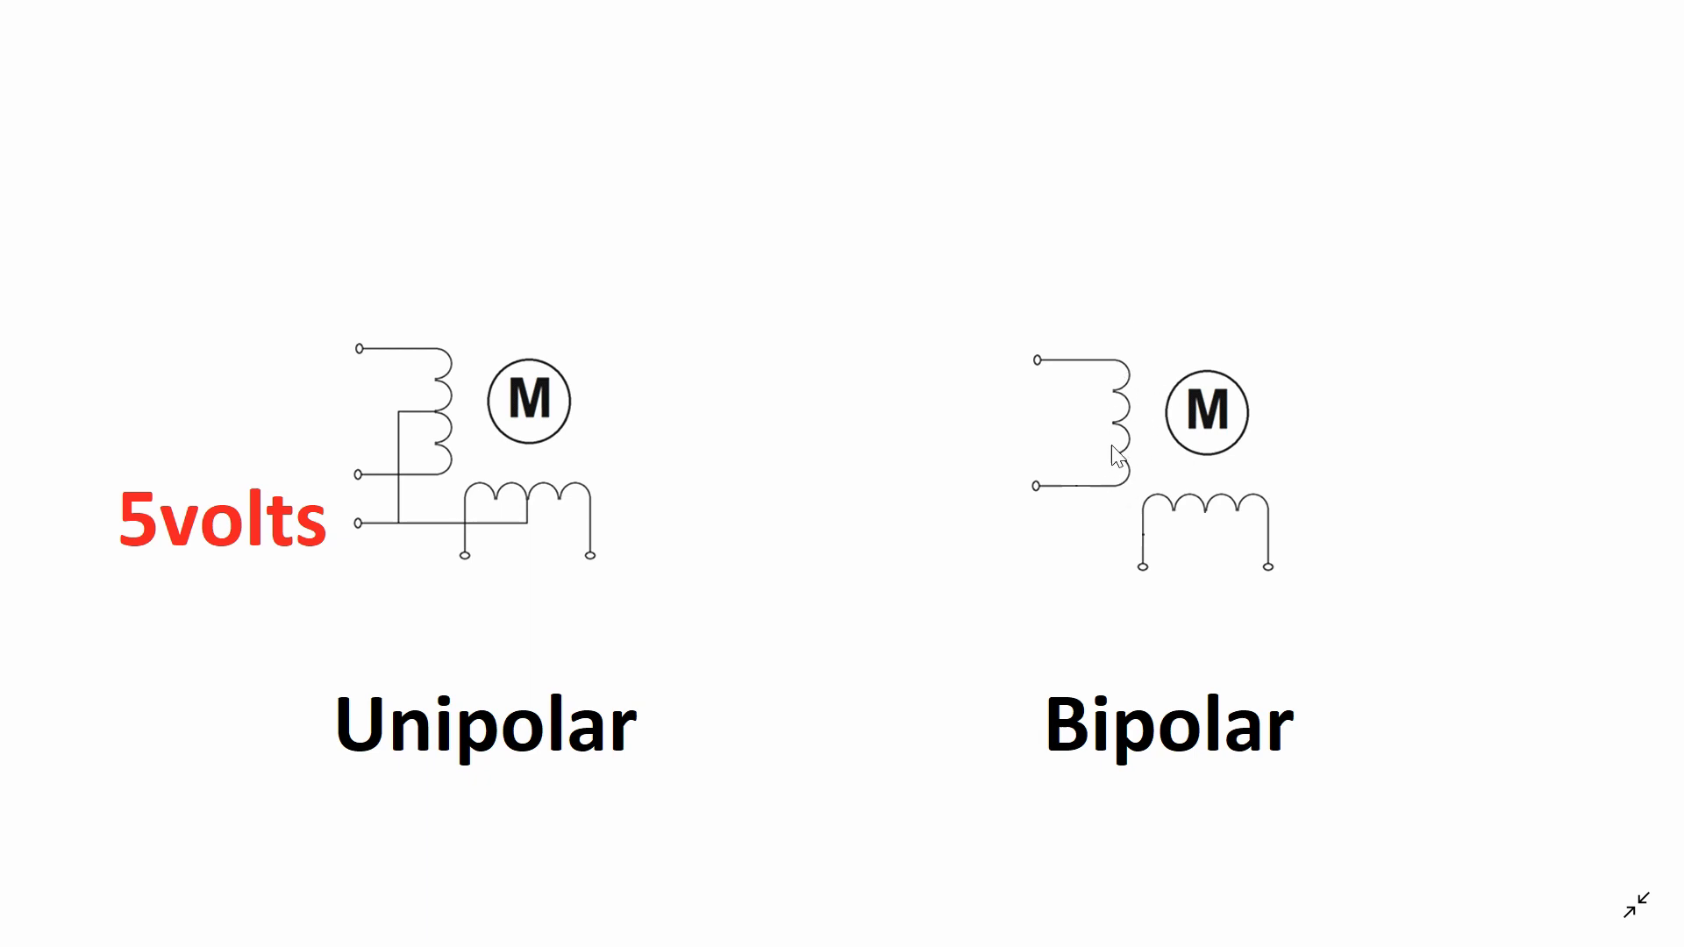
mouse_move(1228, 525)
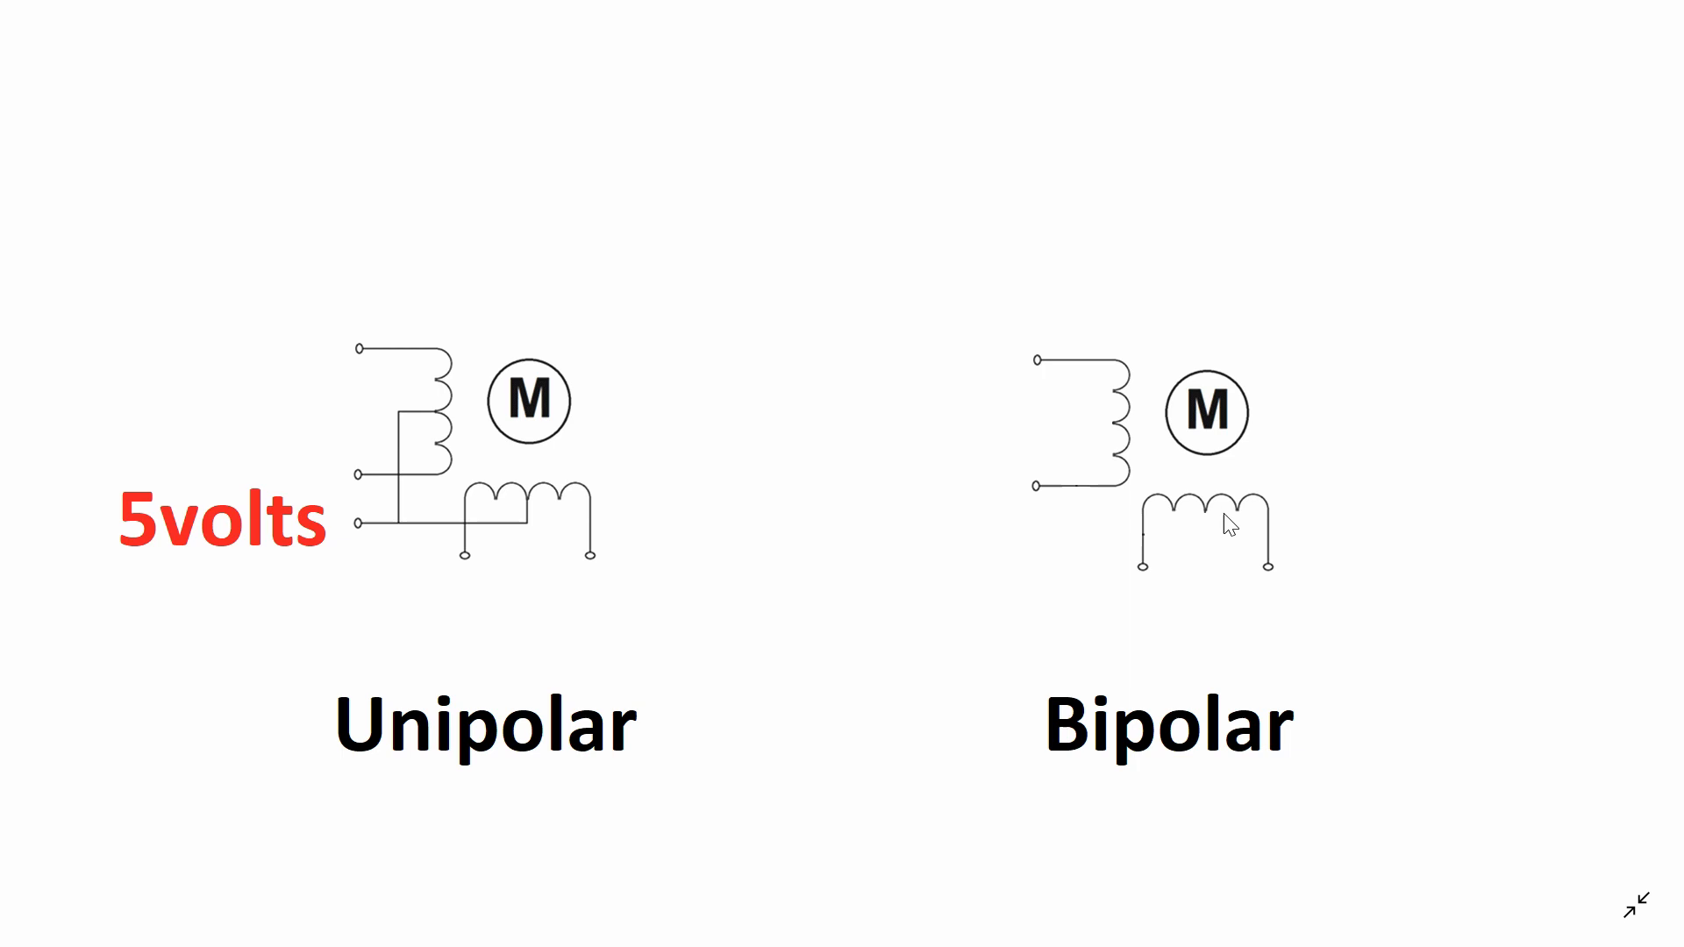
mouse_move(1090, 416)
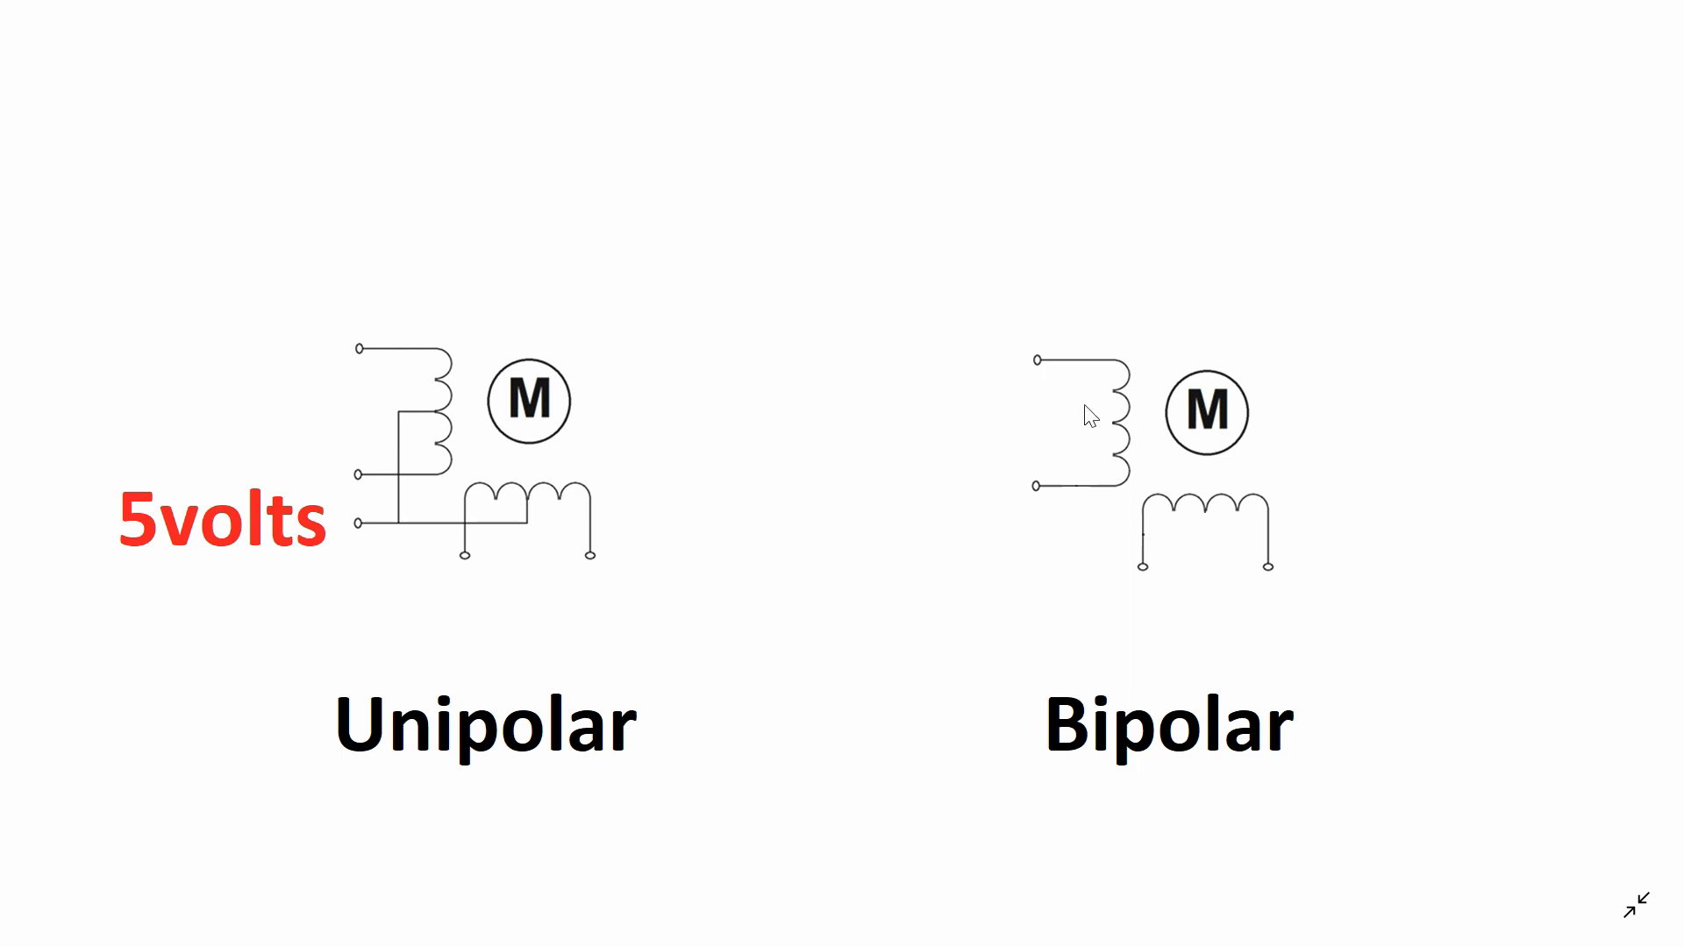
mouse_move(1119, 503)
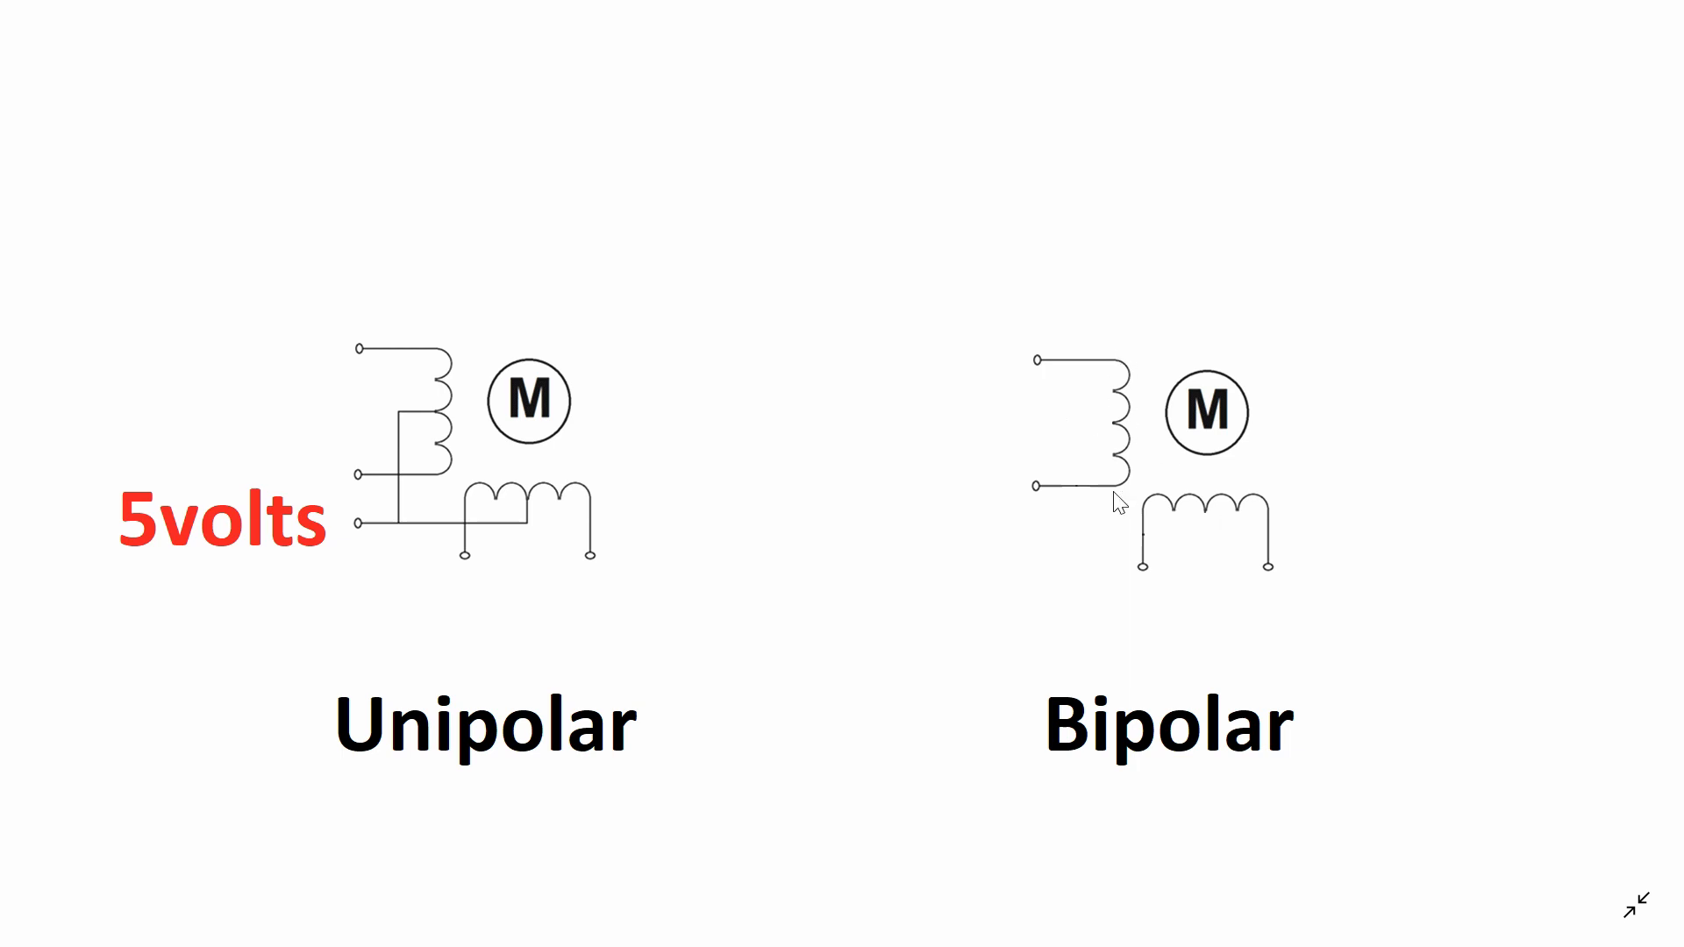
mouse_move(281, 558)
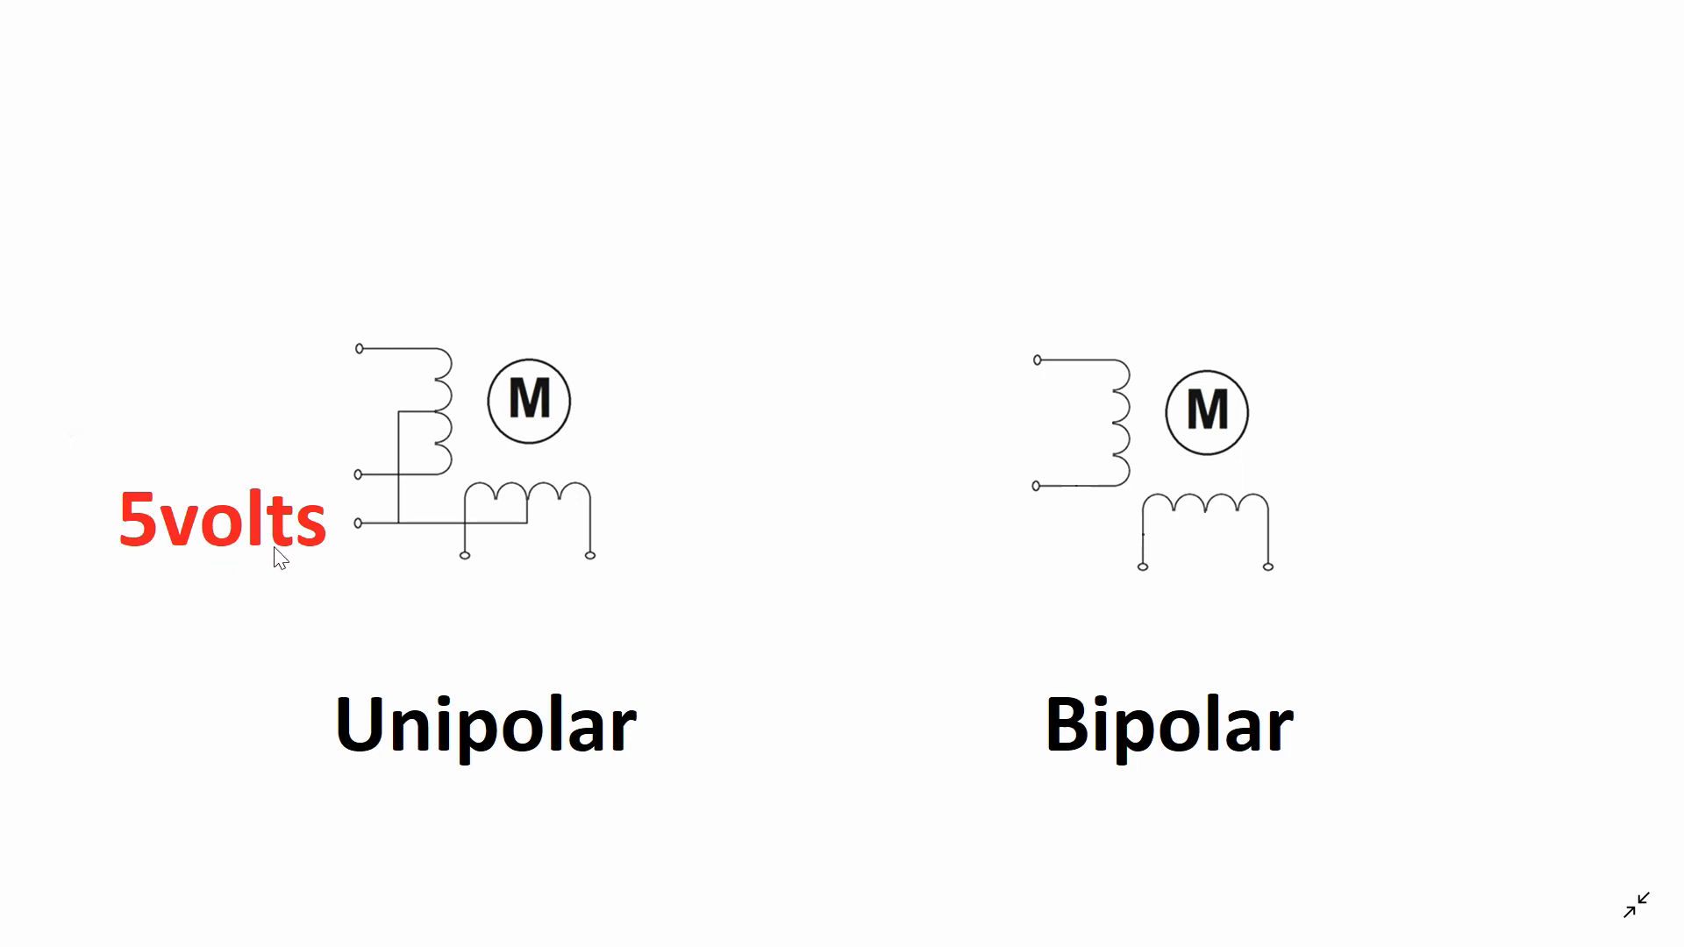
mouse_move(1054, 436)
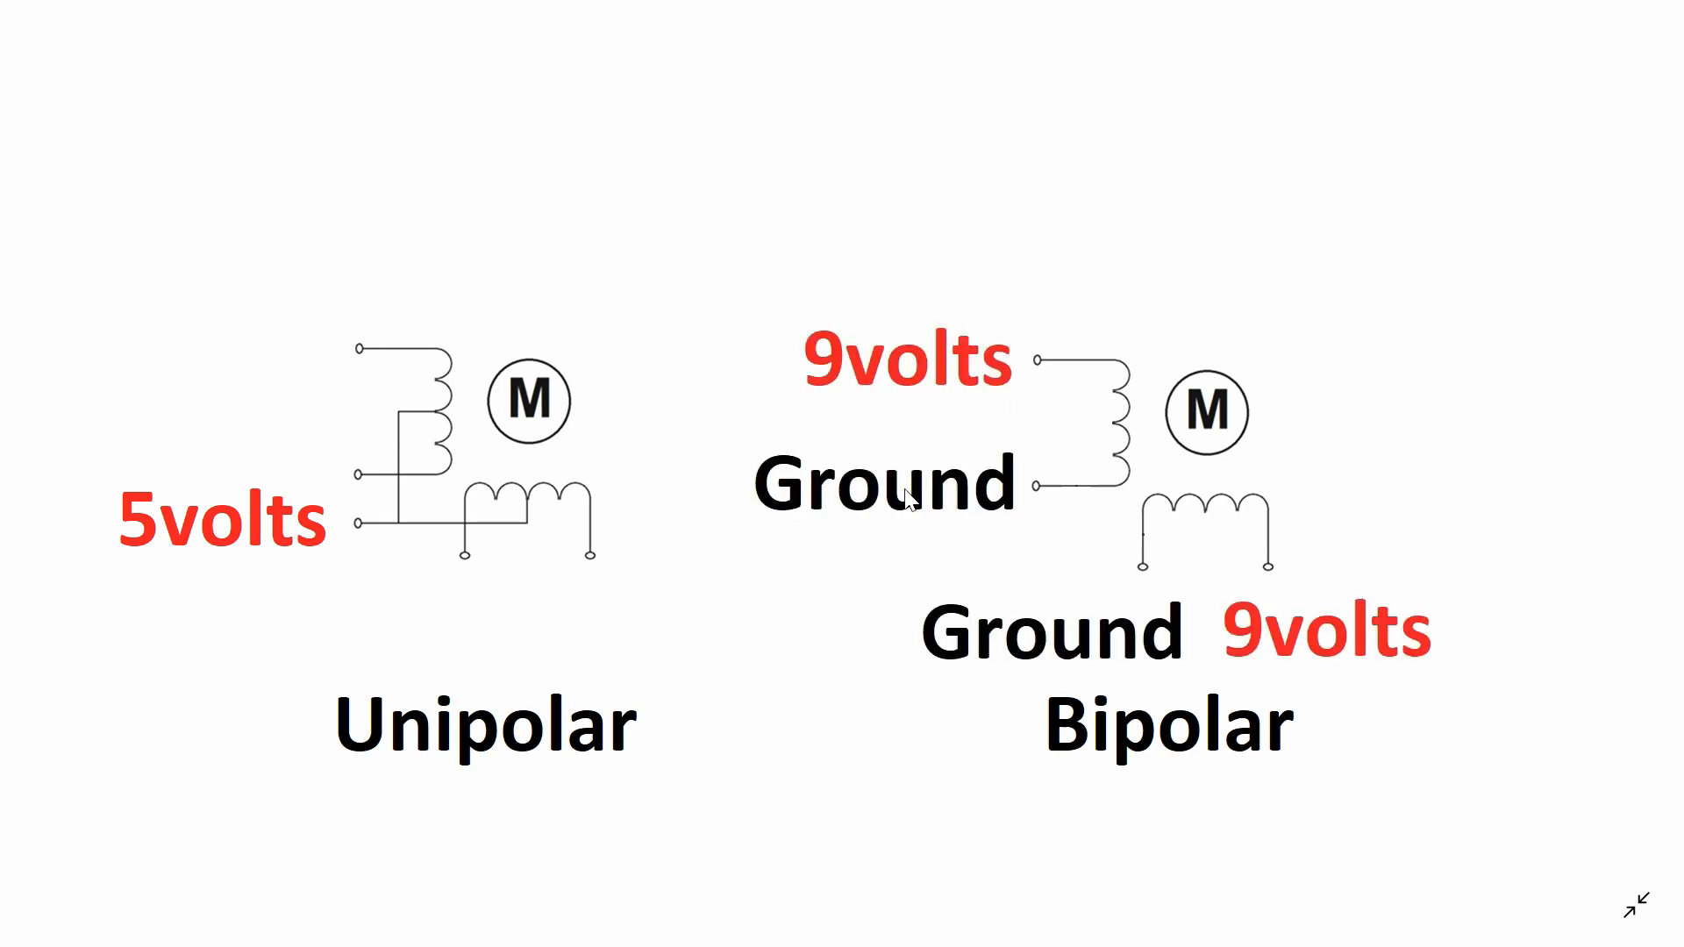
mouse_move(1208, 644)
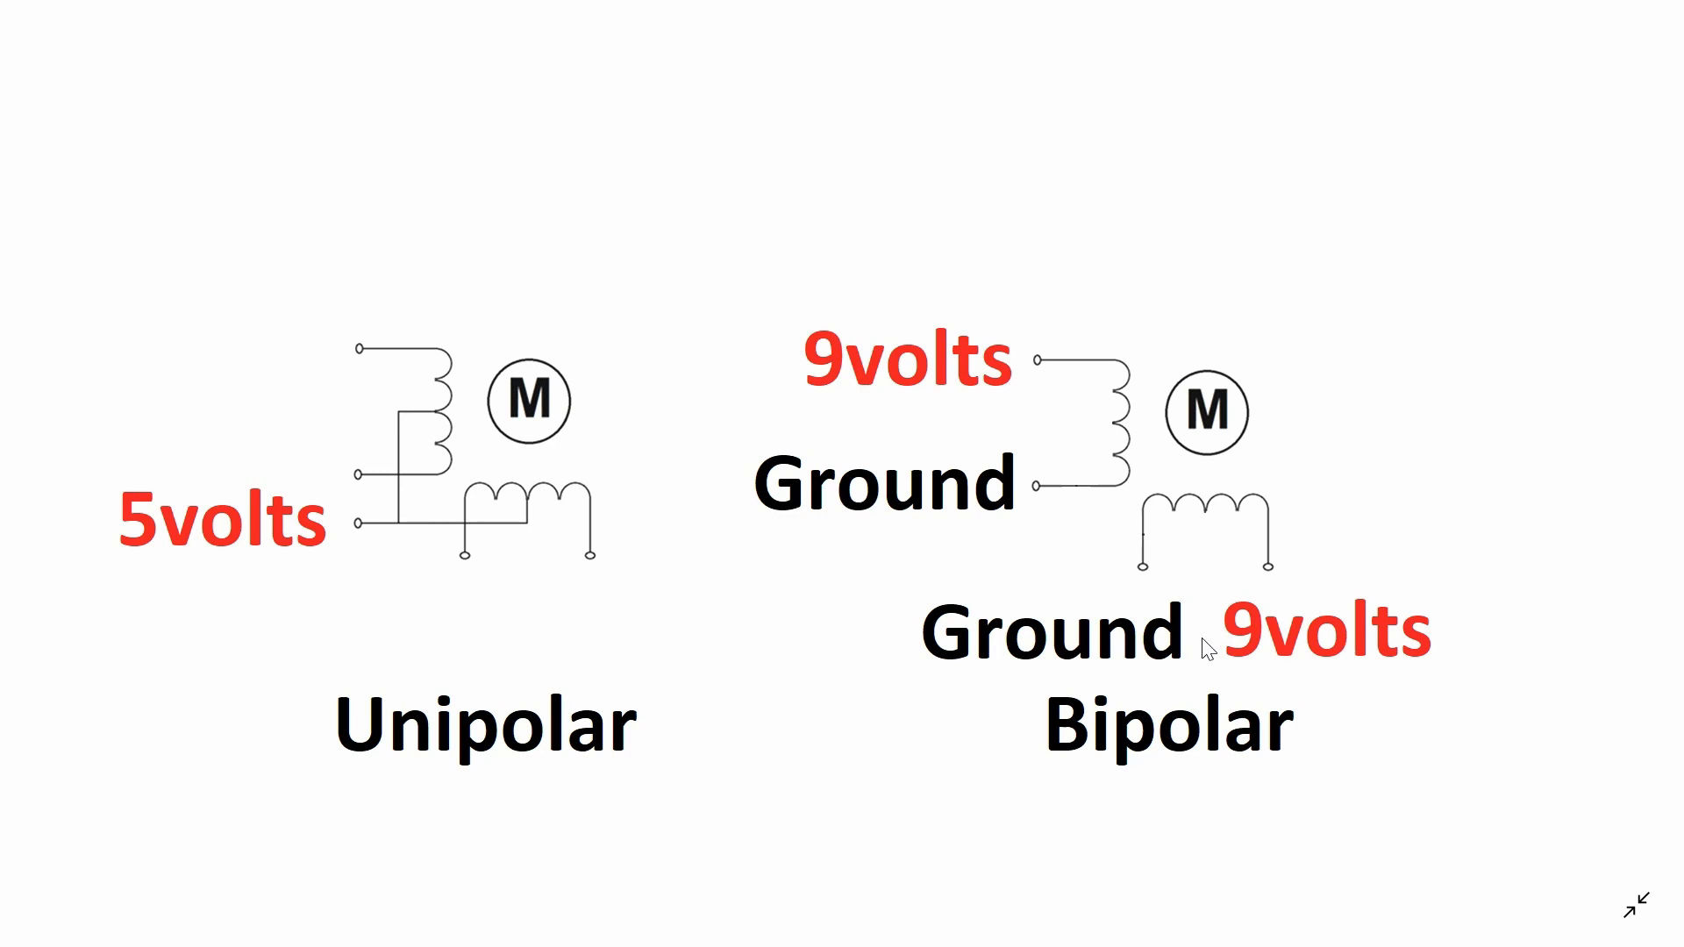